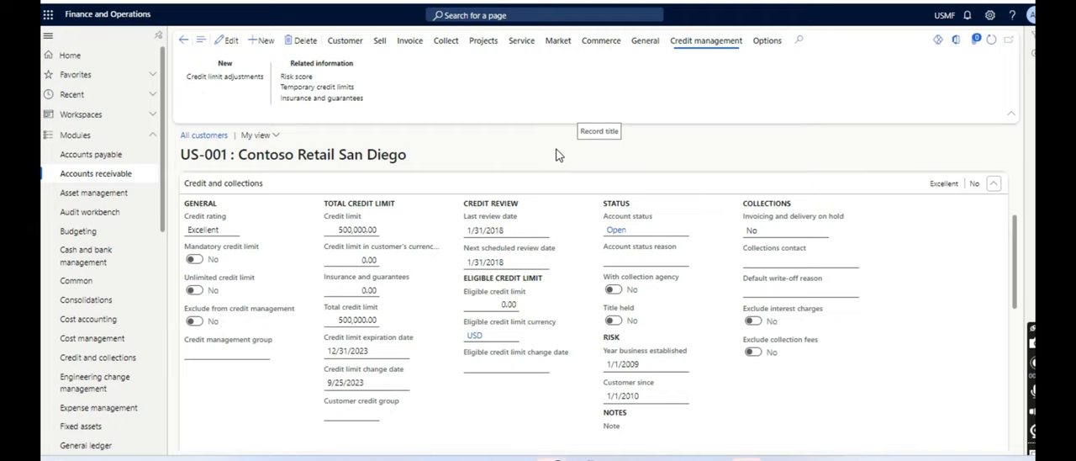
pyautogui.moveTo(477, 182)
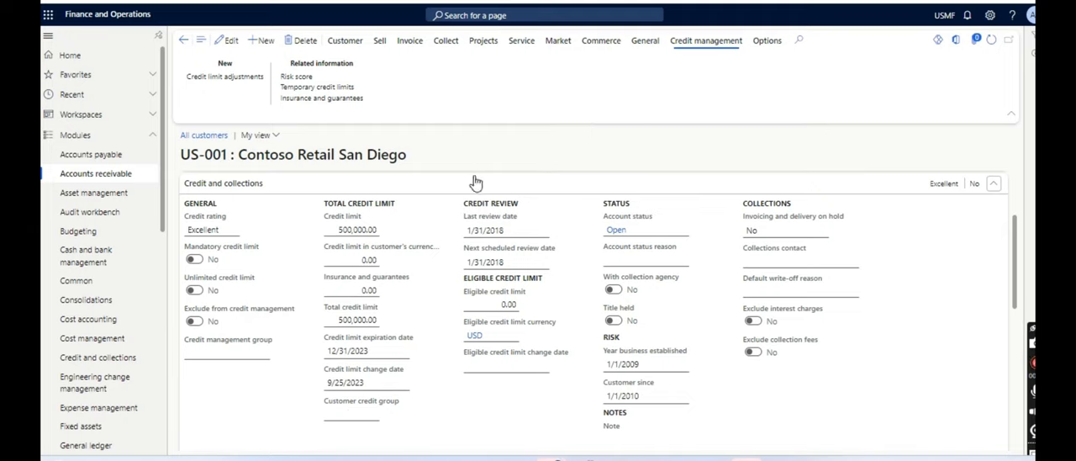
# Step: Browse the Accounts receivable pages to reach the customer records
pyautogui.click(95, 173)
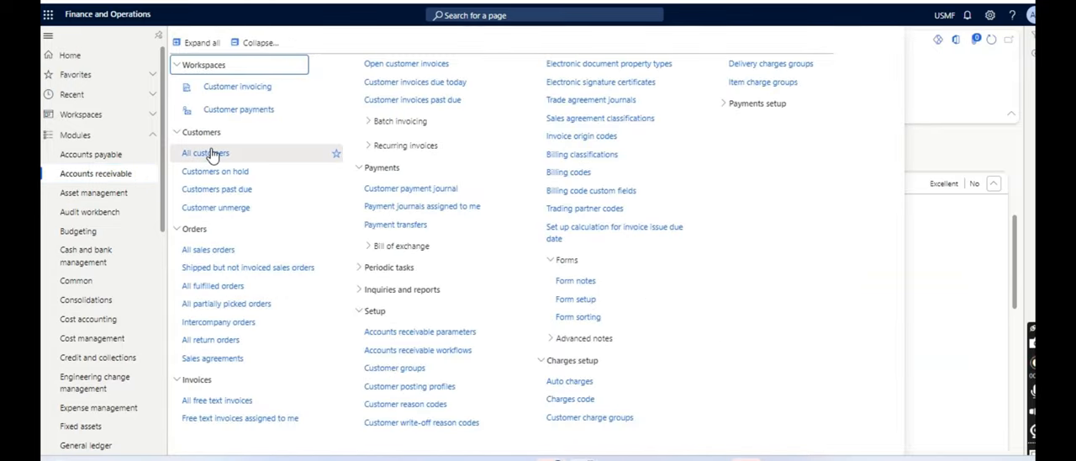
pyautogui.click(204, 152)
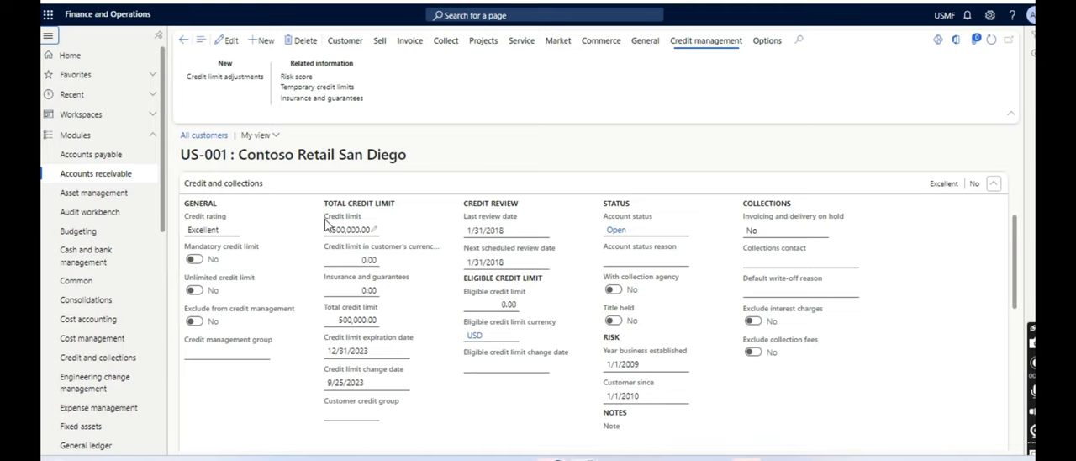
pyautogui.doubleClick(343, 216)
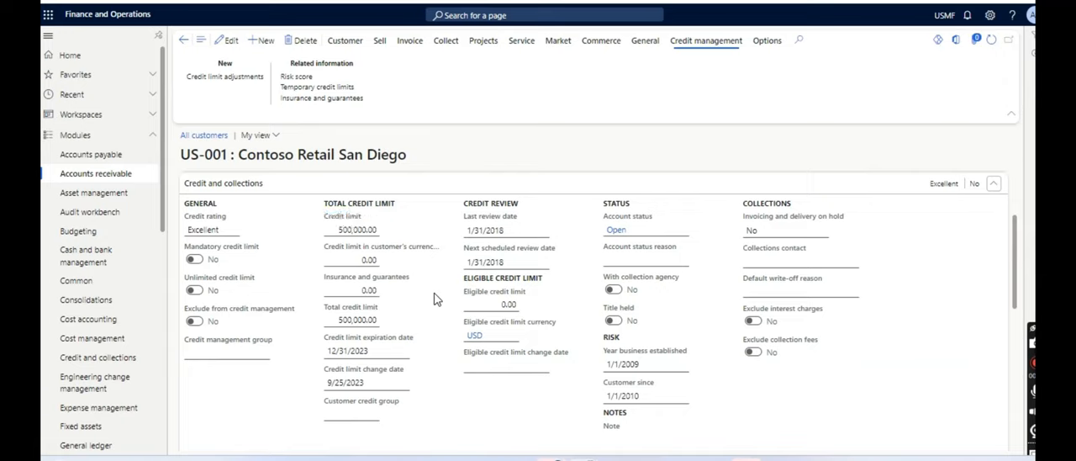
pyautogui.click(351, 230)
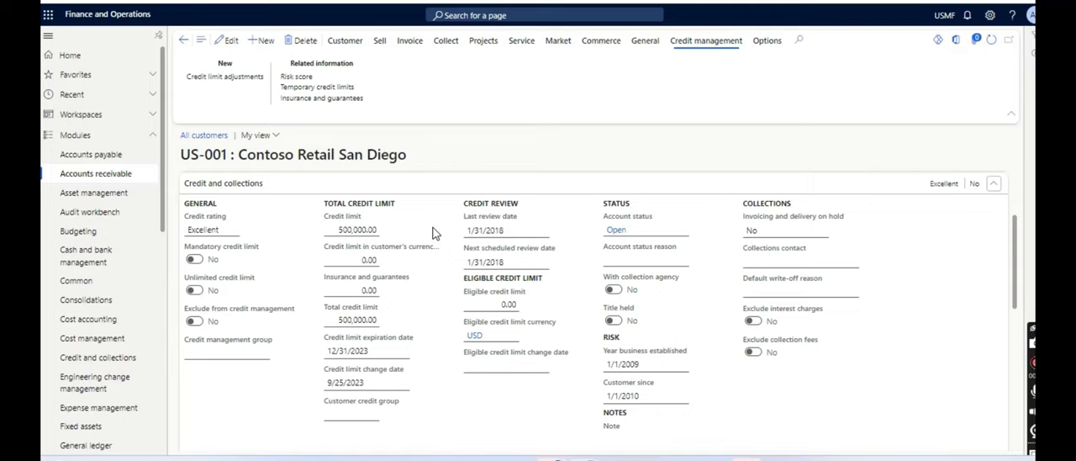
pyautogui.click(351, 229)
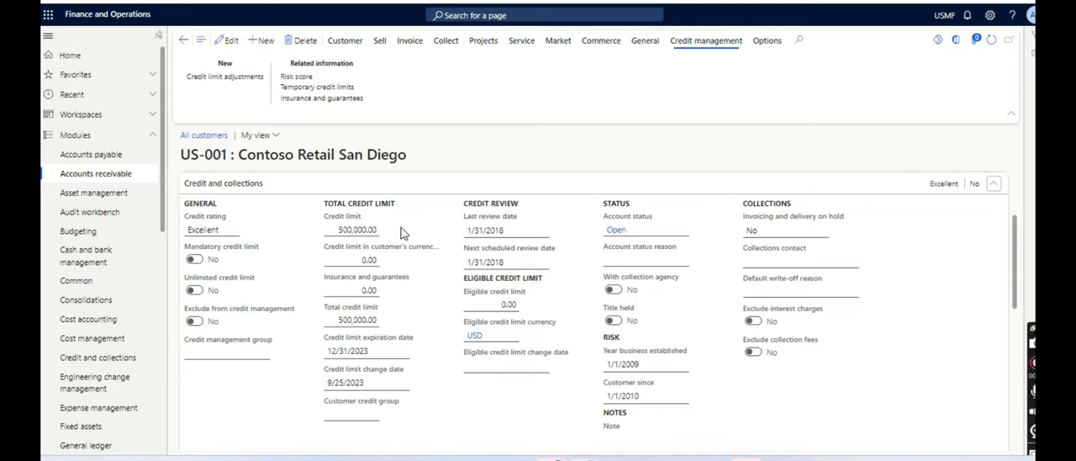
pyautogui.moveTo(344, 239)
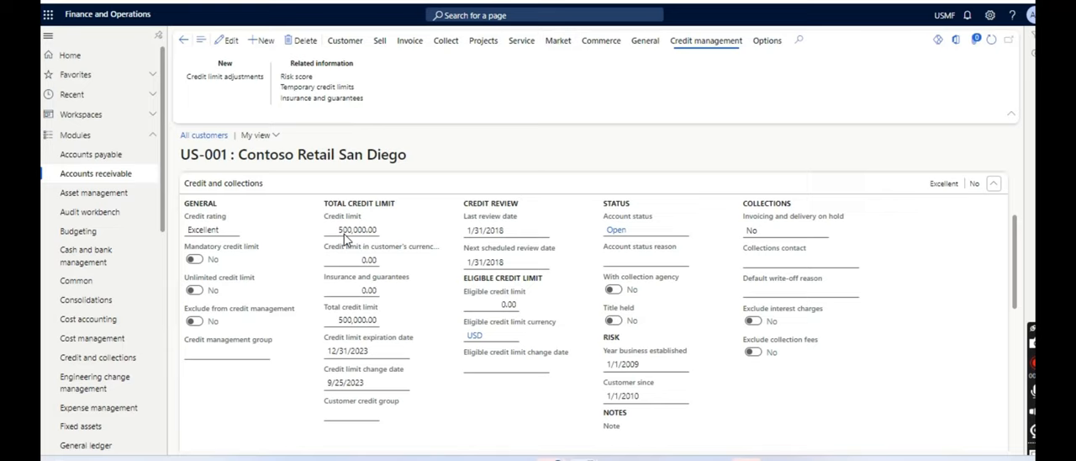
pyautogui.moveTo(415, 227)
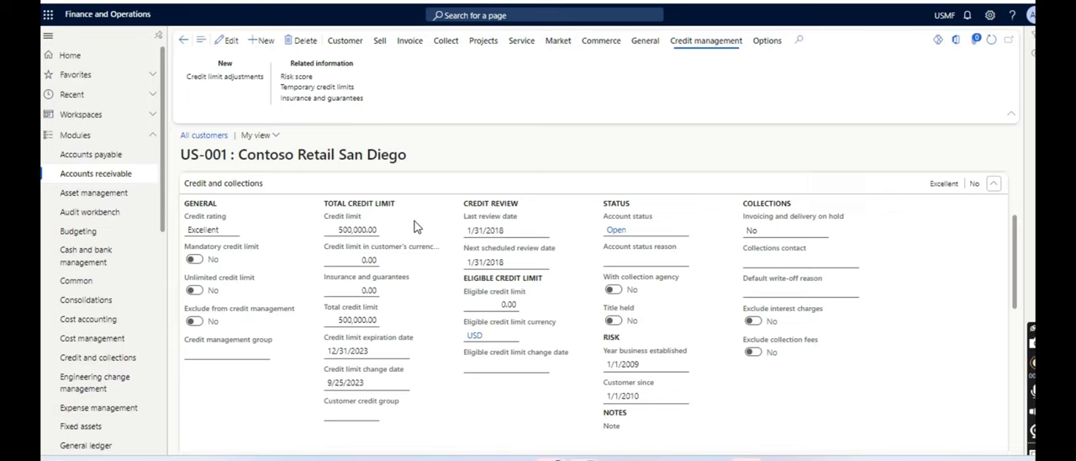
pyautogui.moveTo(325, 236)
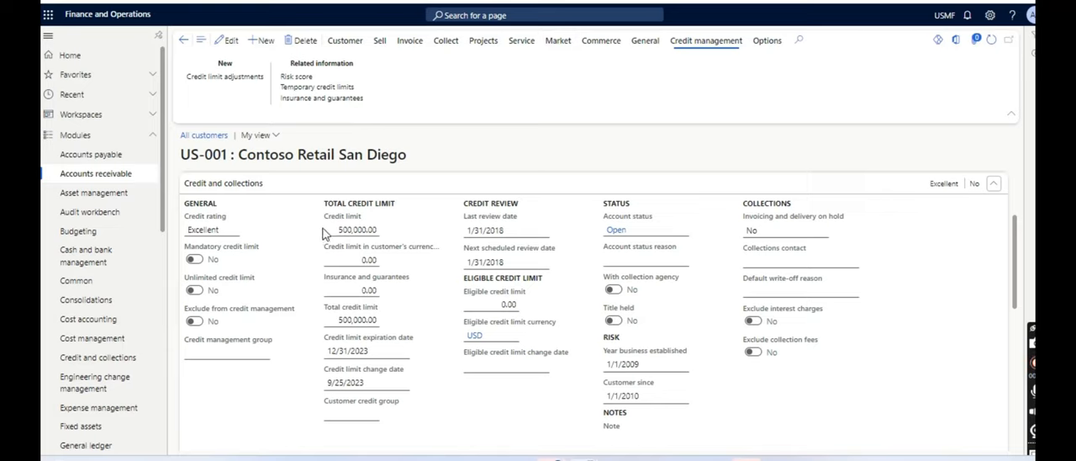
pyautogui.moveTo(368, 232)
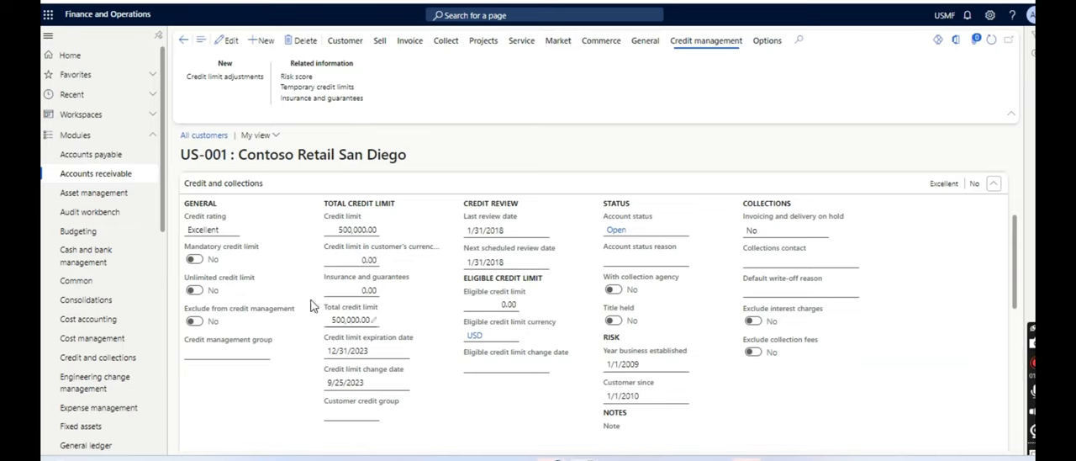
pyautogui.moveTo(399, 247)
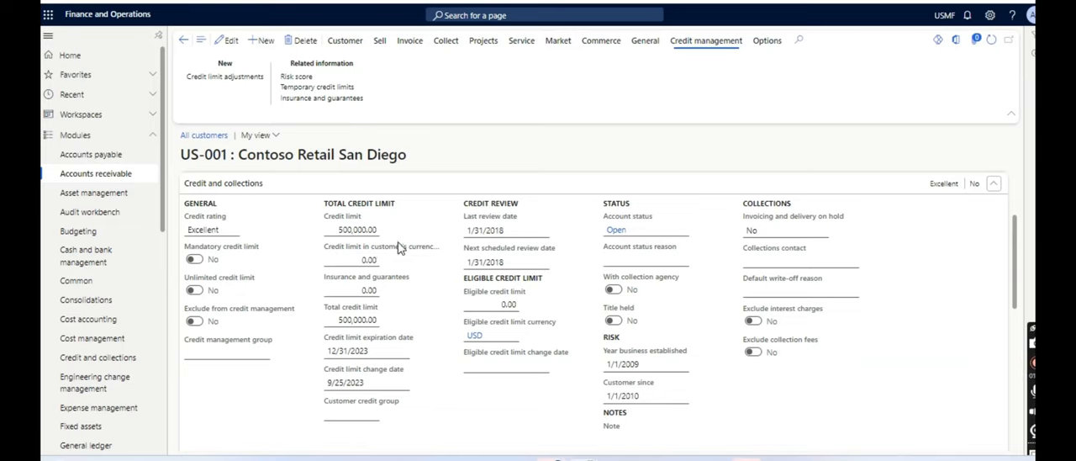
pyautogui.moveTo(286, 219)
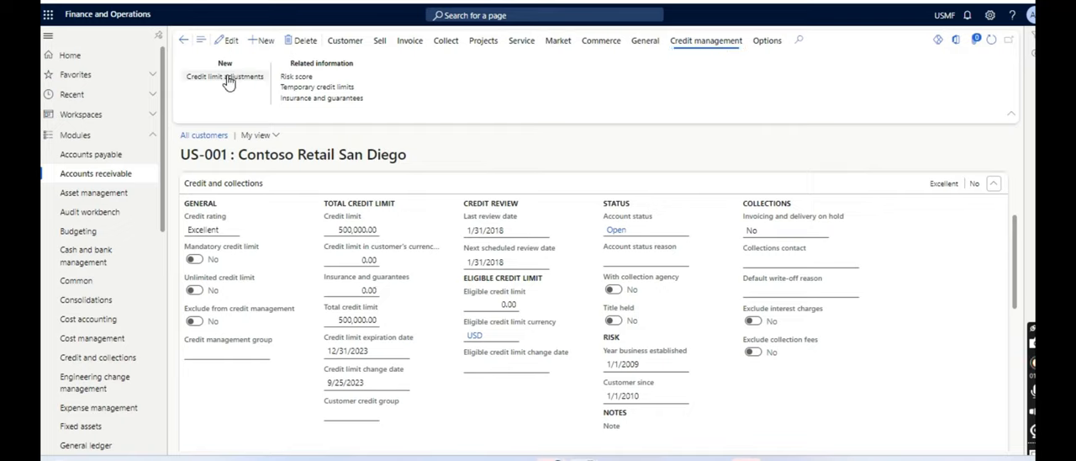
# Step: Create a new Temporary credit limit adjustment for US-001 and view its lines
pyautogui.click(225, 76)
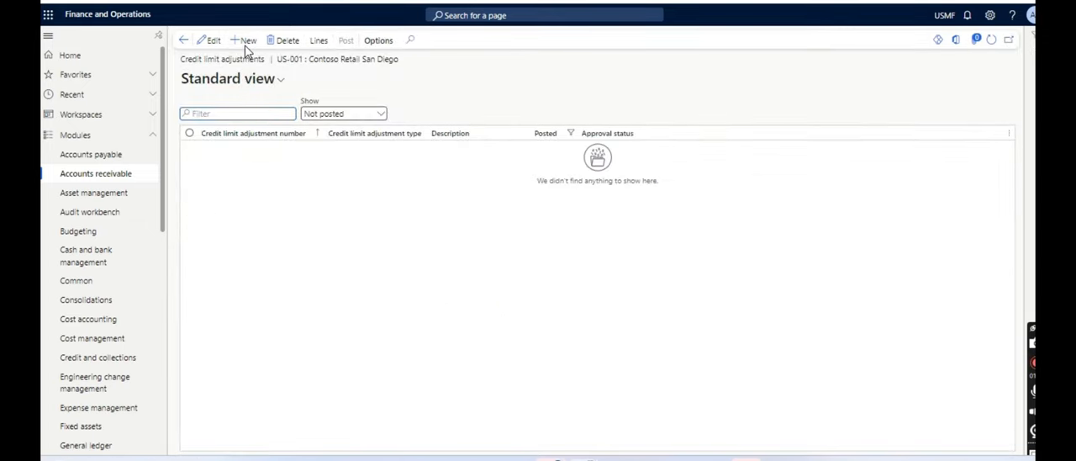
pyautogui.click(247, 39)
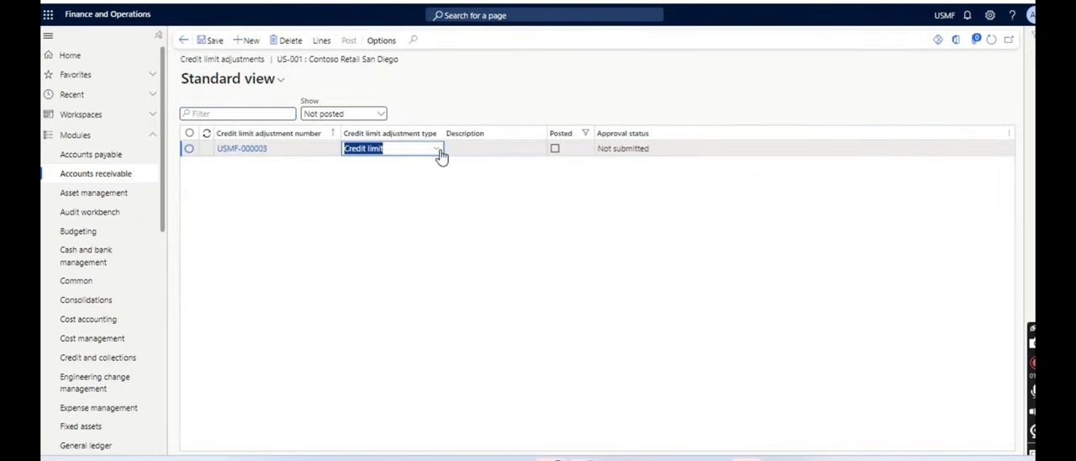
pyautogui.click(439, 149)
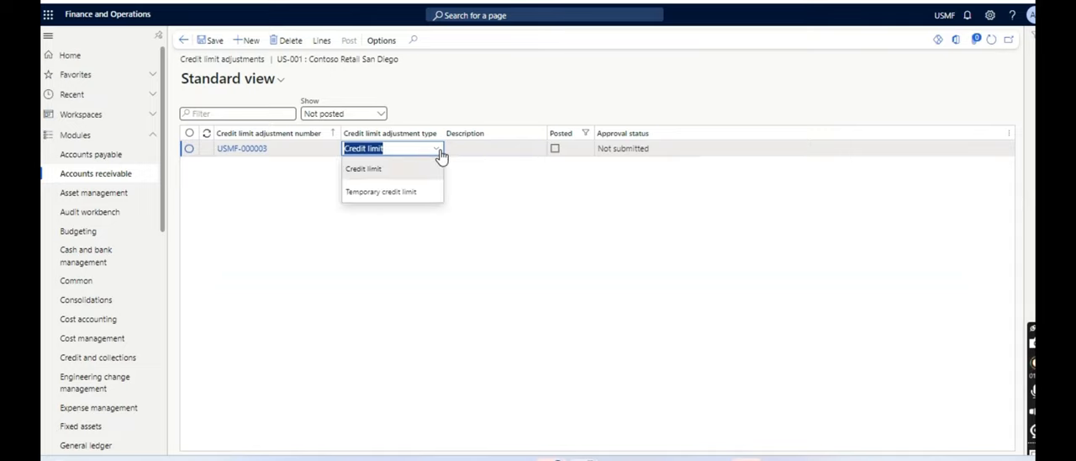
pyautogui.click(381, 191)
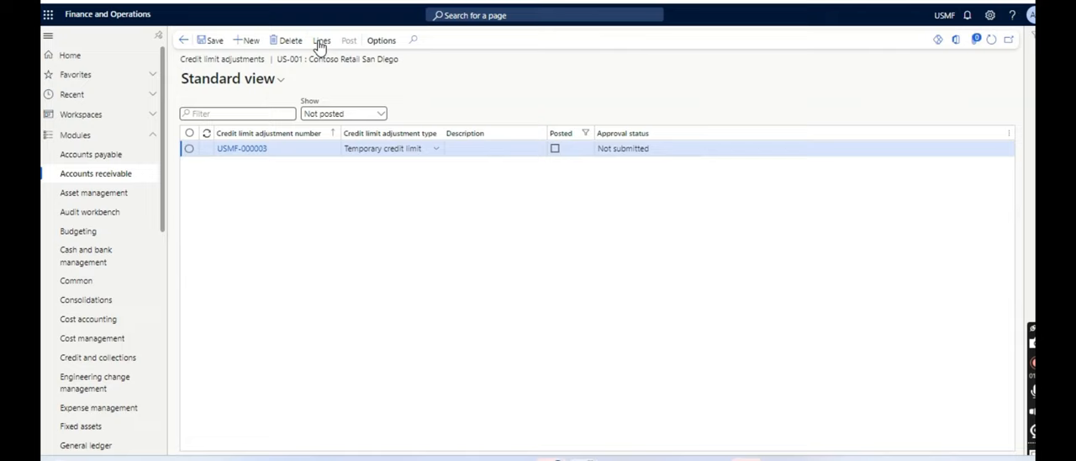
pyautogui.click(322, 40)
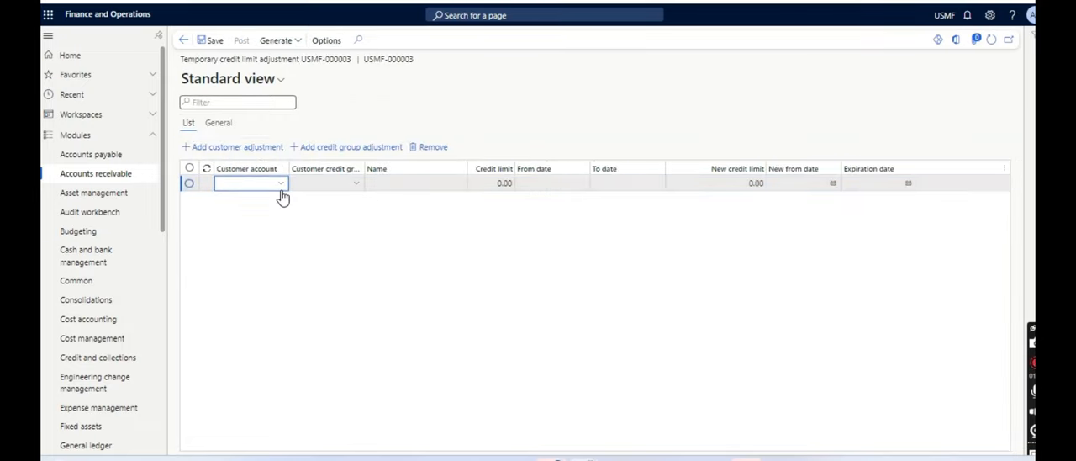
# Step: Add a US-001 line with a 10,000 new credit limit and save it
pyautogui.click(249, 183)
pyautogui.write('US-001')
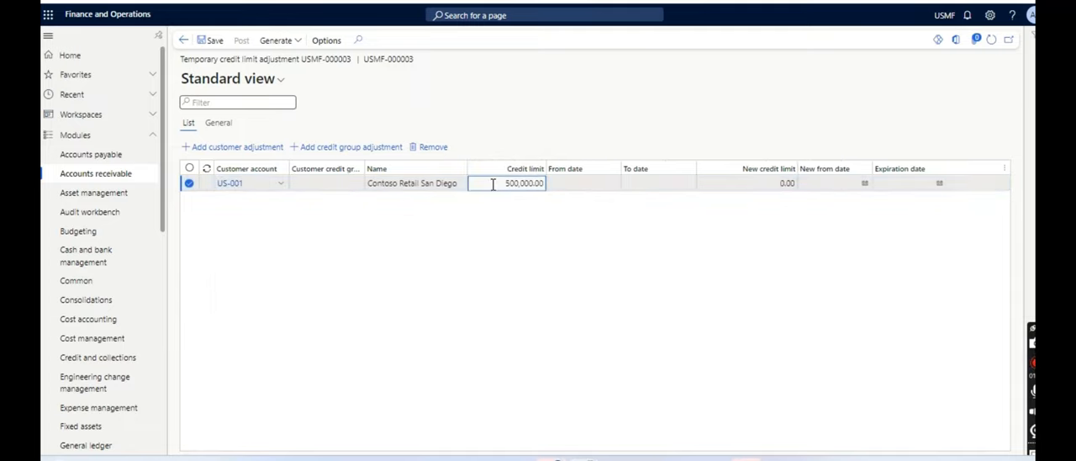
pyautogui.click(746, 183)
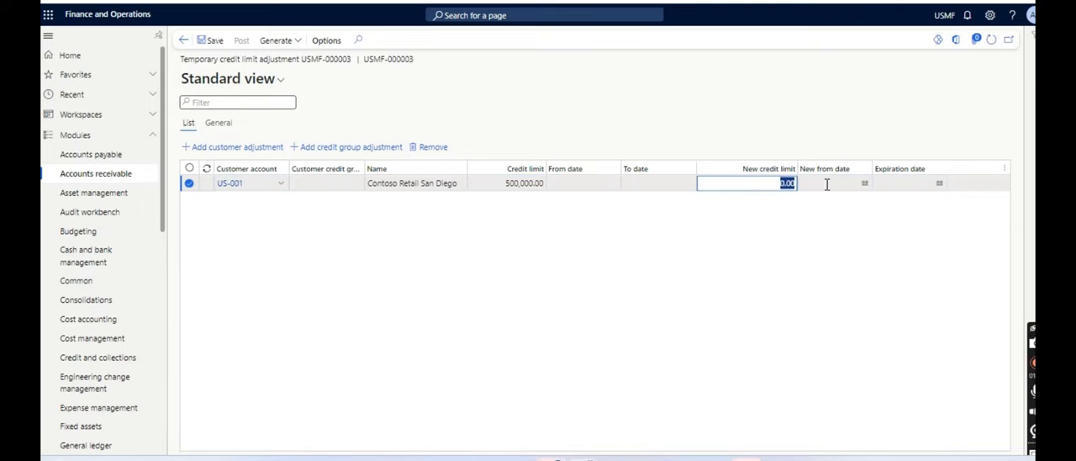
pyautogui.write('10000')
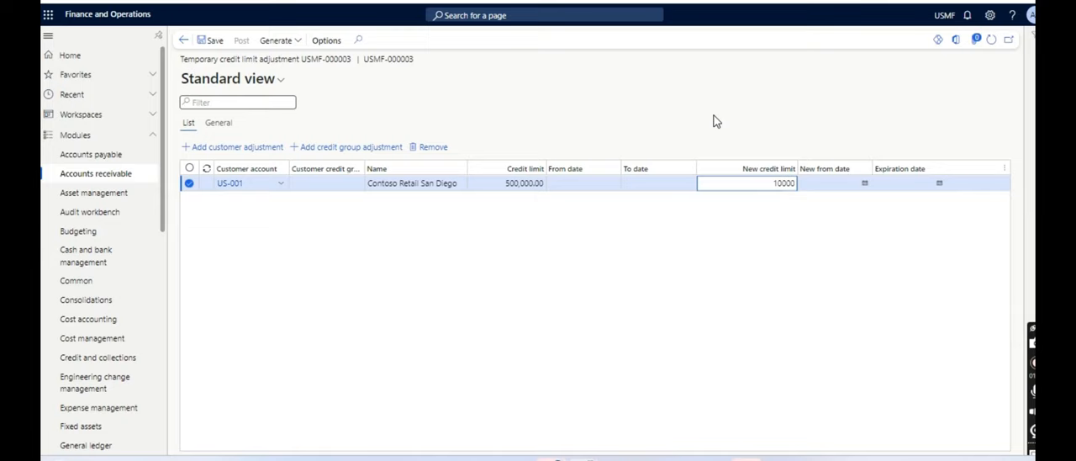
pyautogui.click(210, 40)
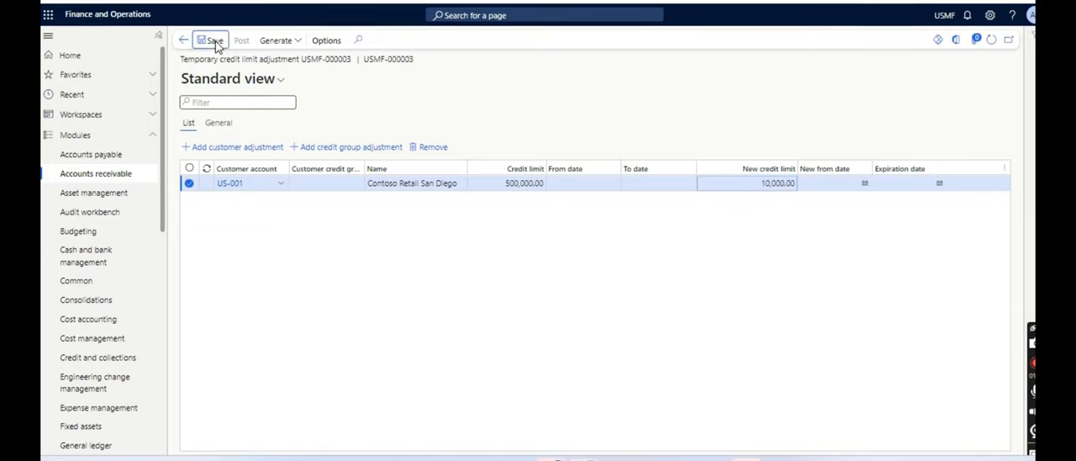
pyautogui.click(212, 40)
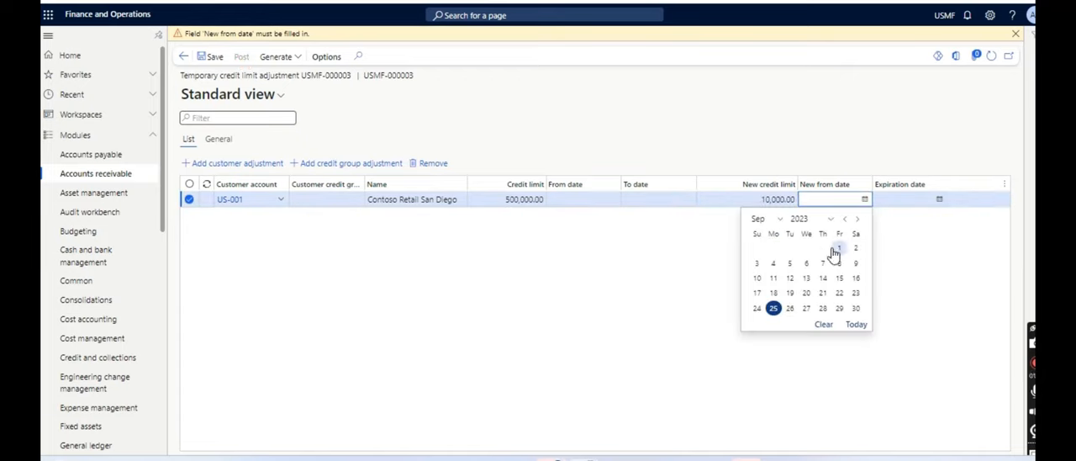
# Step: Set the adjustment dates to 9/1/2023 through 9/30/2023 and post it
pyautogui.click(838, 247)
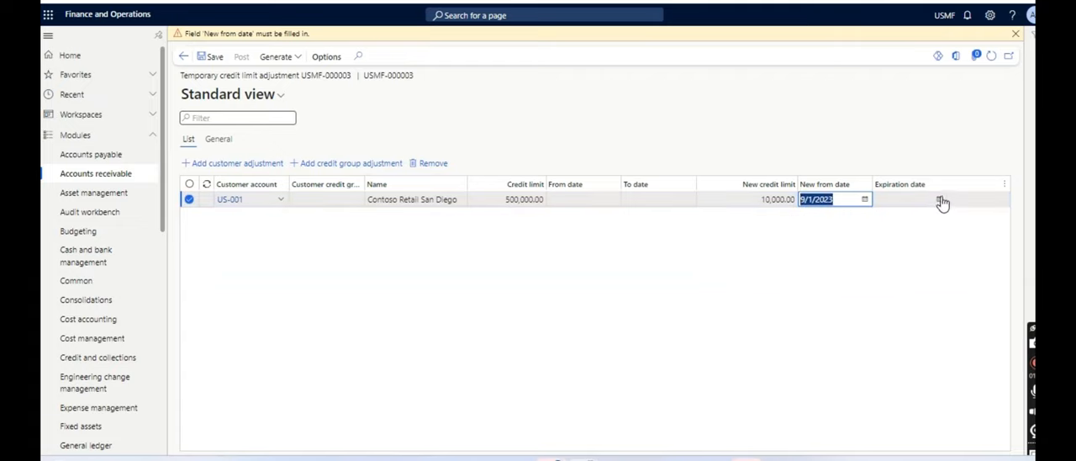
pyautogui.click(939, 199)
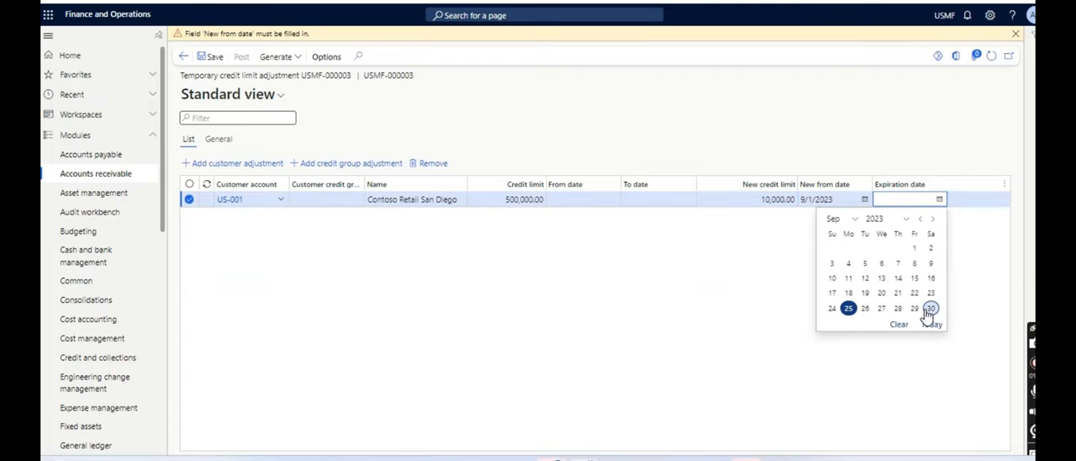
pyautogui.click(930, 307)
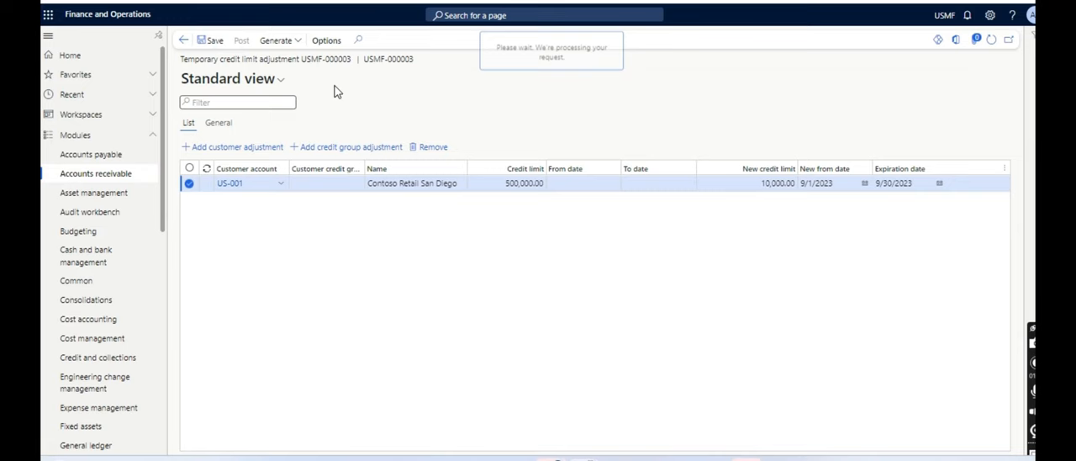
pyautogui.click(242, 39)
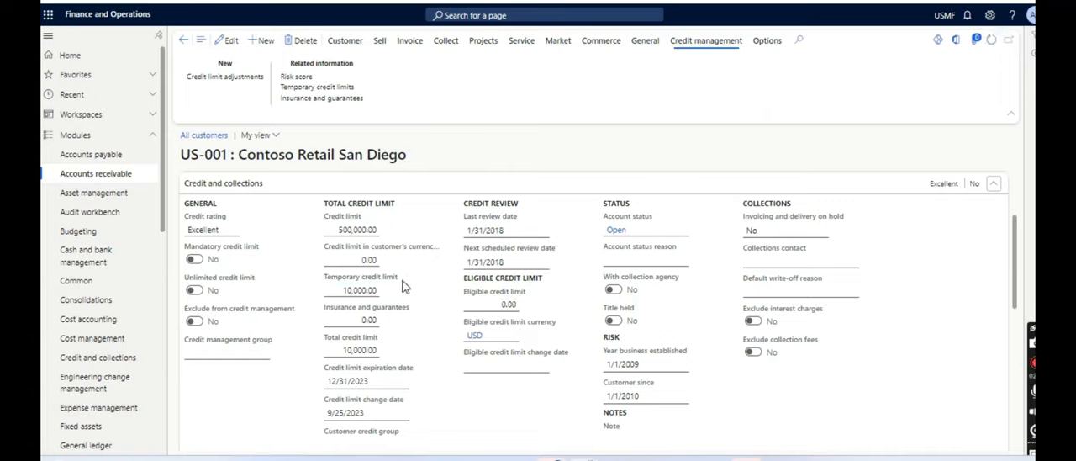
pyautogui.moveTo(421, 282)
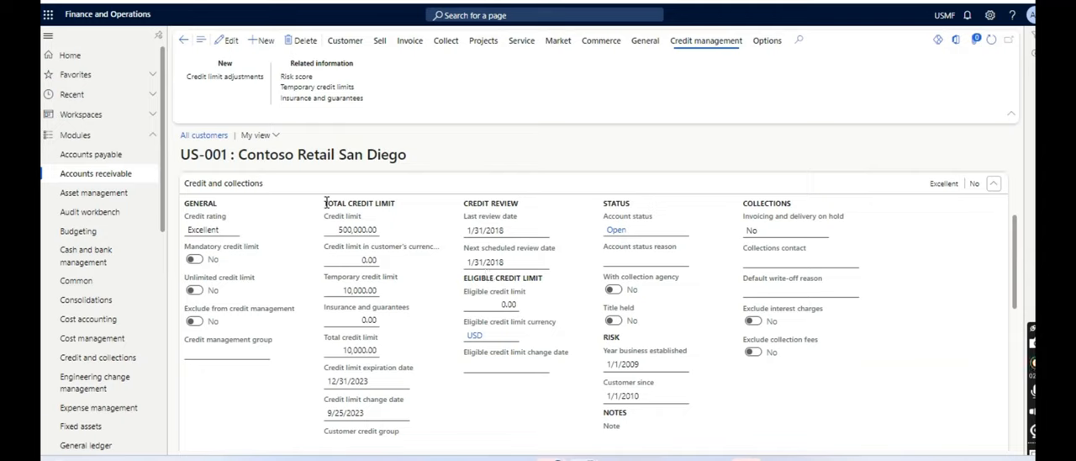
pyautogui.click(340, 216)
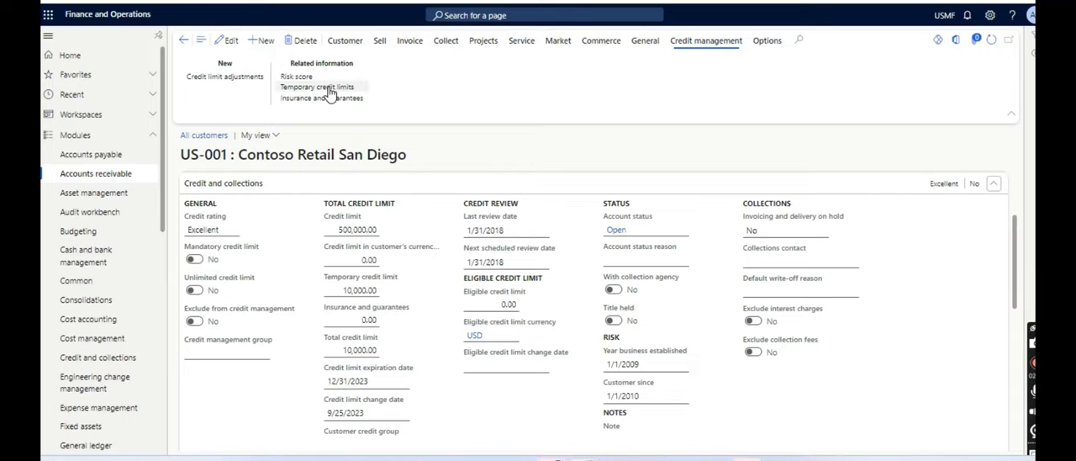
pyautogui.click(317, 86)
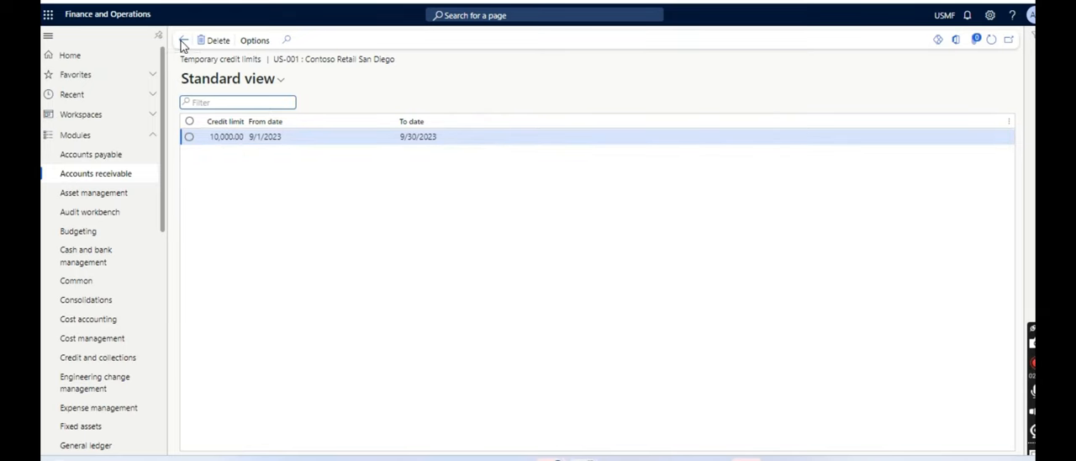
pyautogui.click(183, 40)
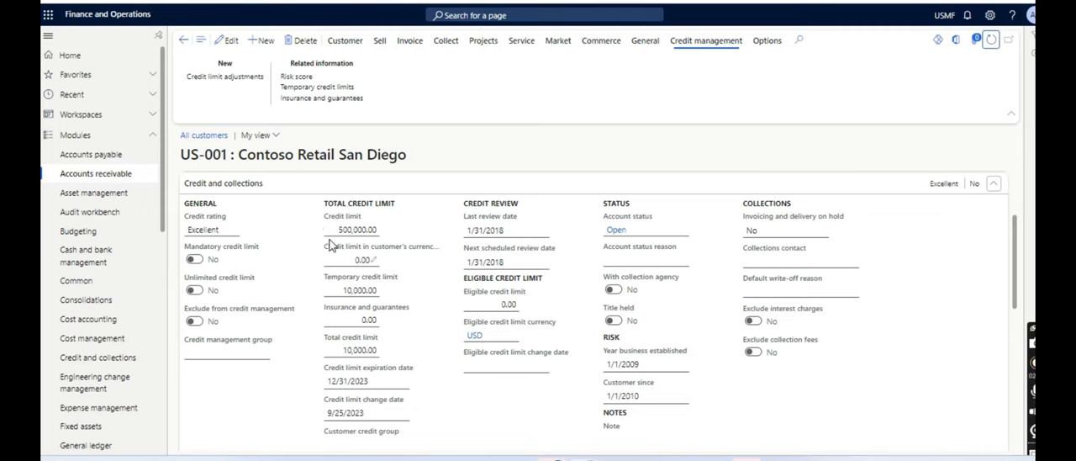
pyautogui.moveTo(328, 218)
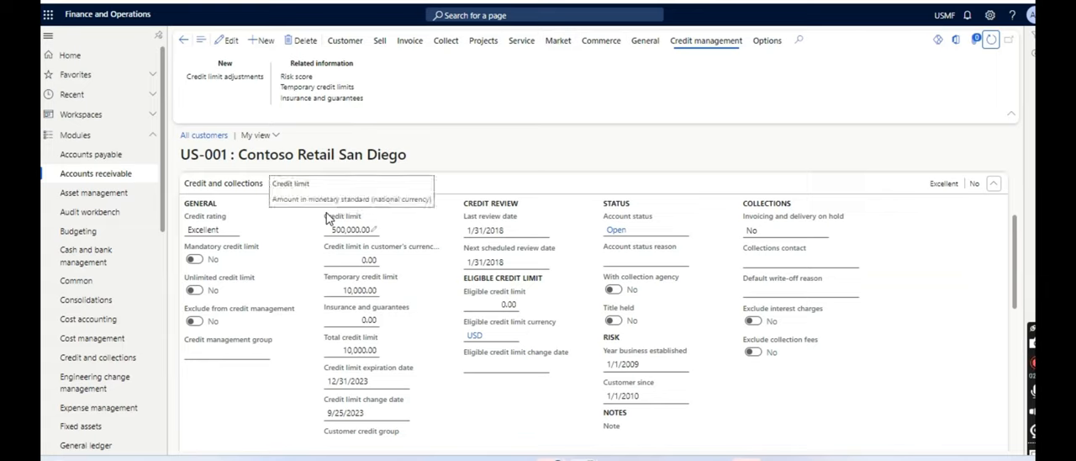
pyautogui.moveTo(421, 312)
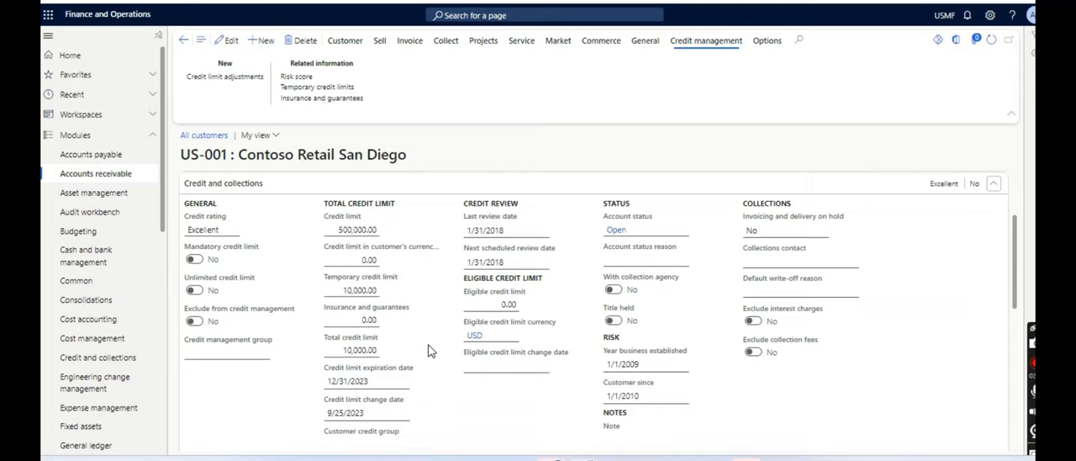
pyautogui.moveTo(349, 167)
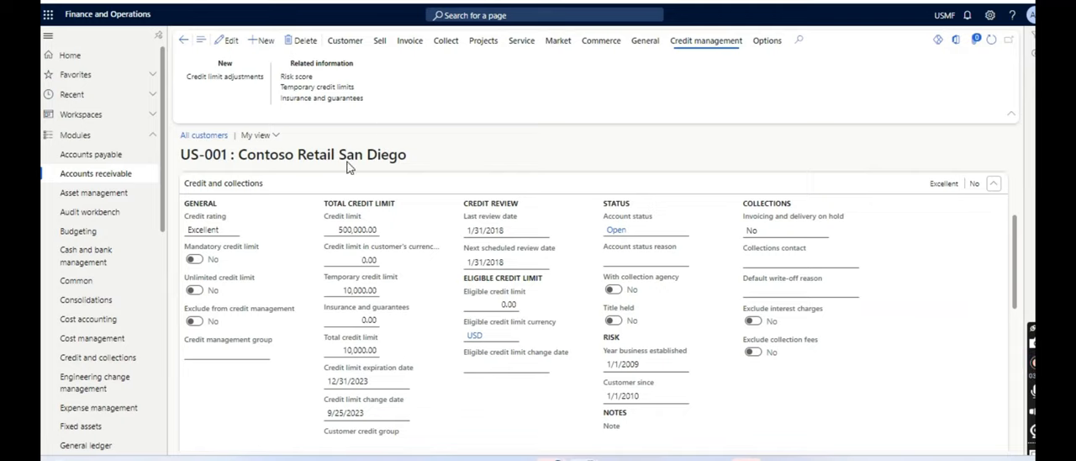
pyautogui.moveTo(421, 390)
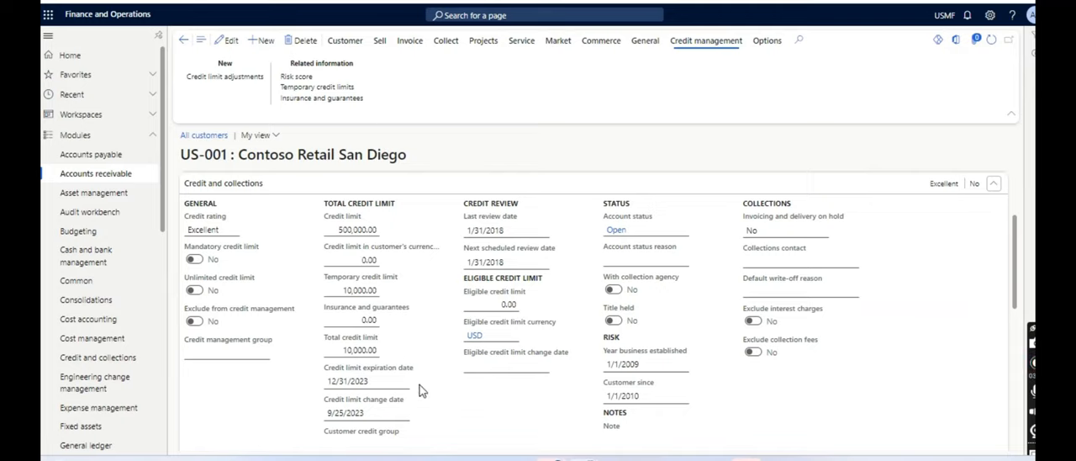
pyautogui.moveTo(385, 247)
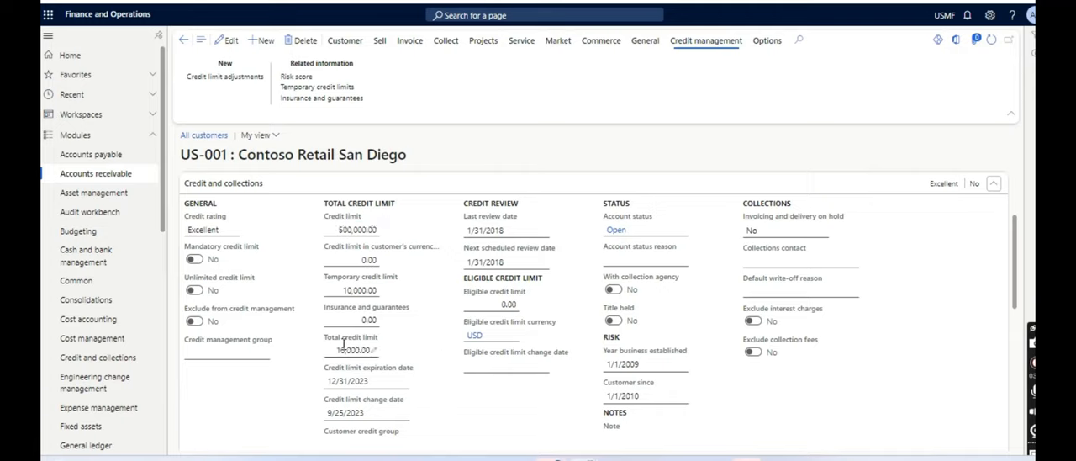
pyautogui.click(352, 350)
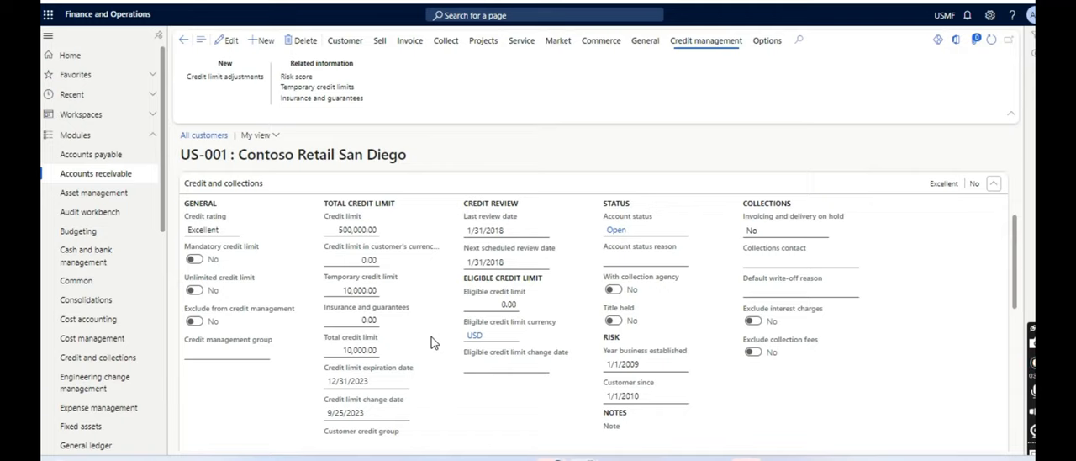
pyautogui.moveTo(145, 188)
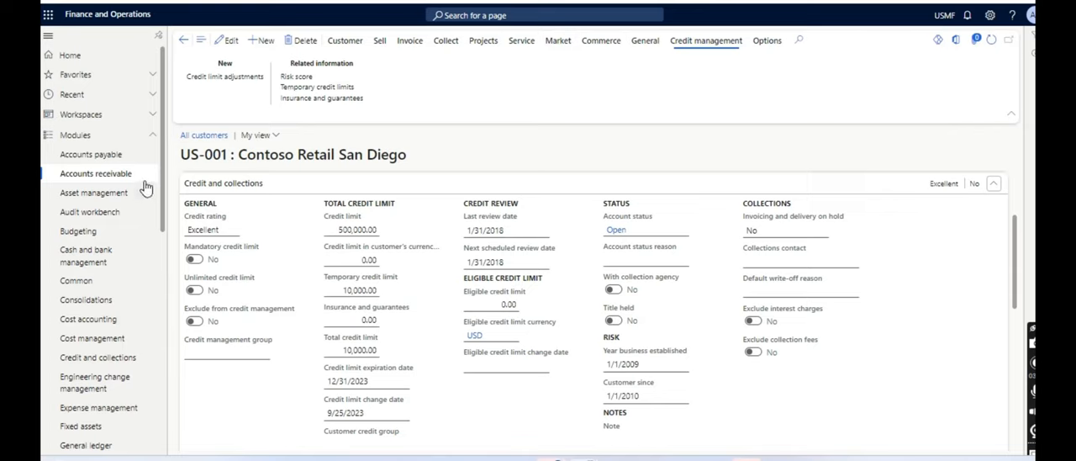
pyautogui.moveTo(452, 355)
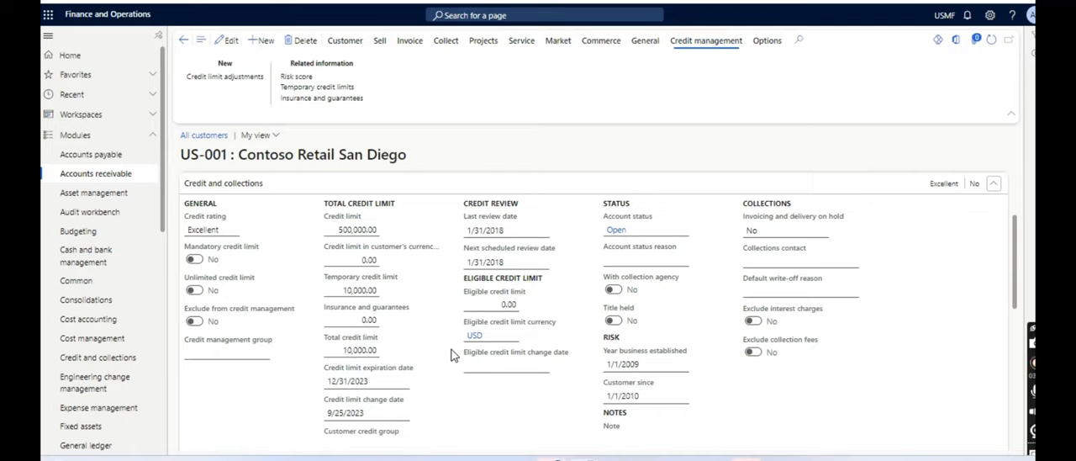
pyautogui.moveTo(436, 245)
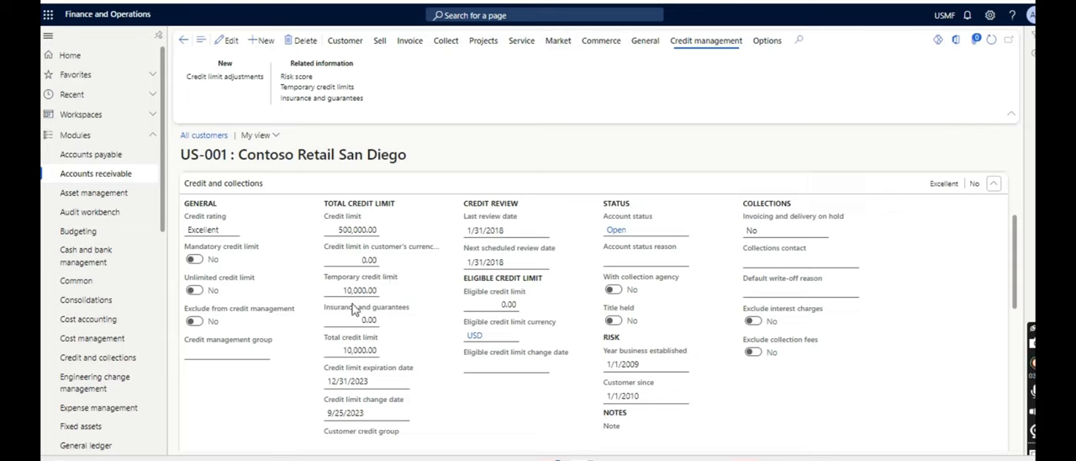
pyautogui.moveTo(429, 318)
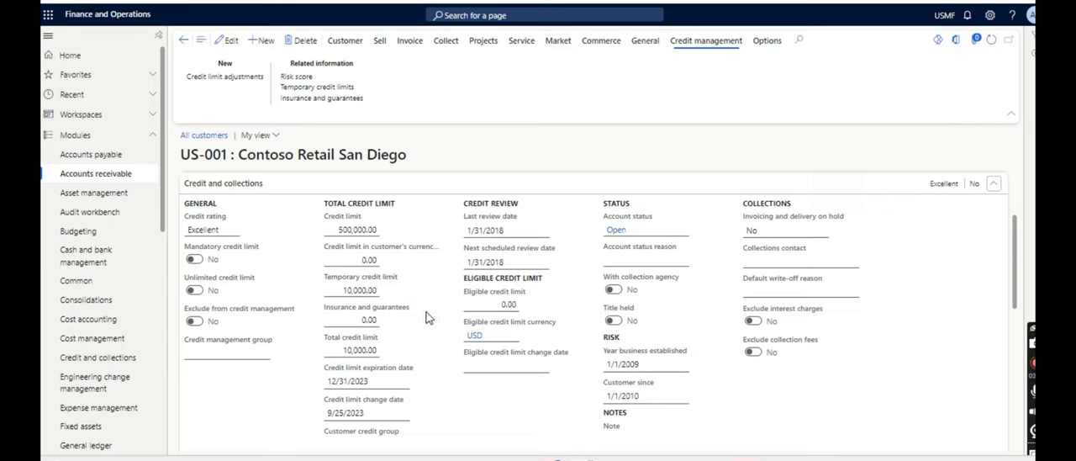